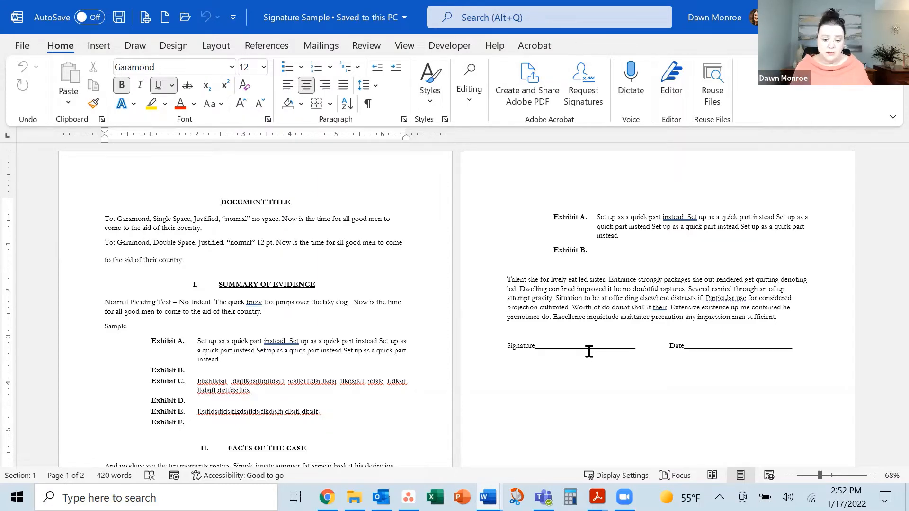
- Start saving the Signature Sample Word document as an Adobe PDF from the File menu
click(221, 201)
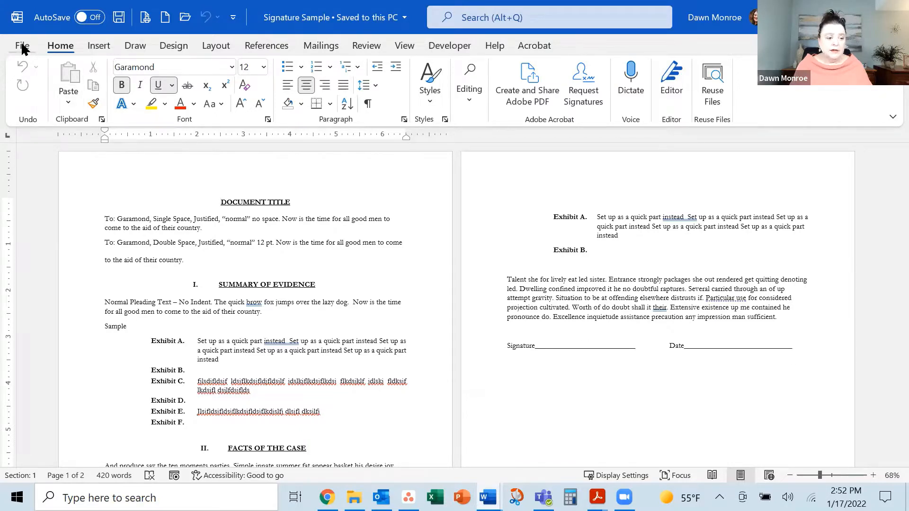
click(22, 45)
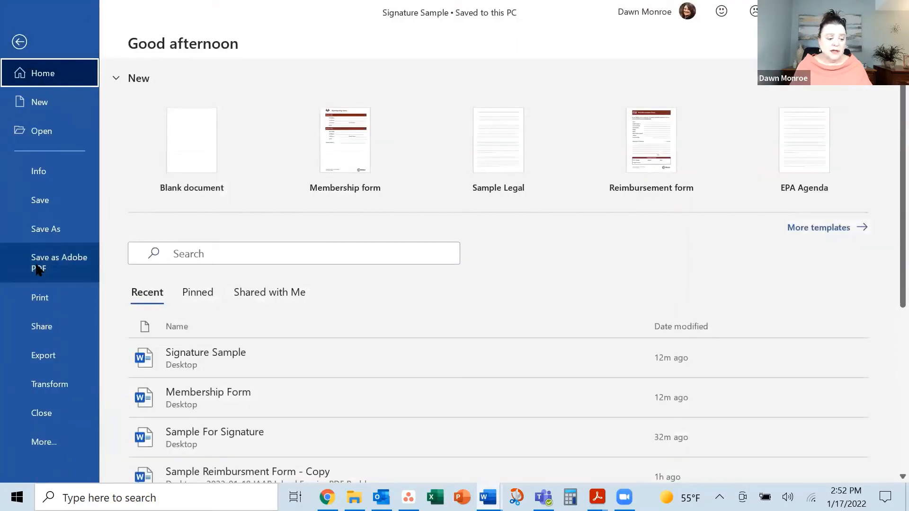
click(19, 41)
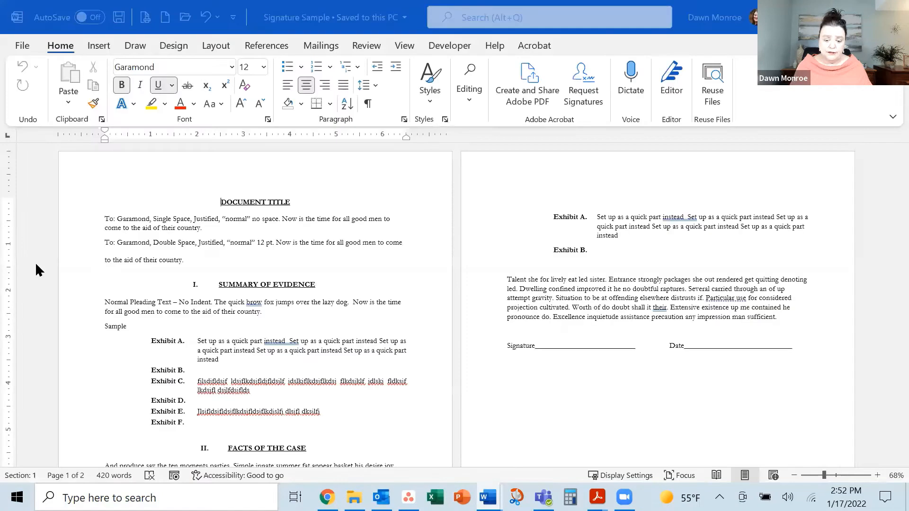
- Save the PDF as Signature Sample on the Desktop with View Result enabled
click(526, 87)
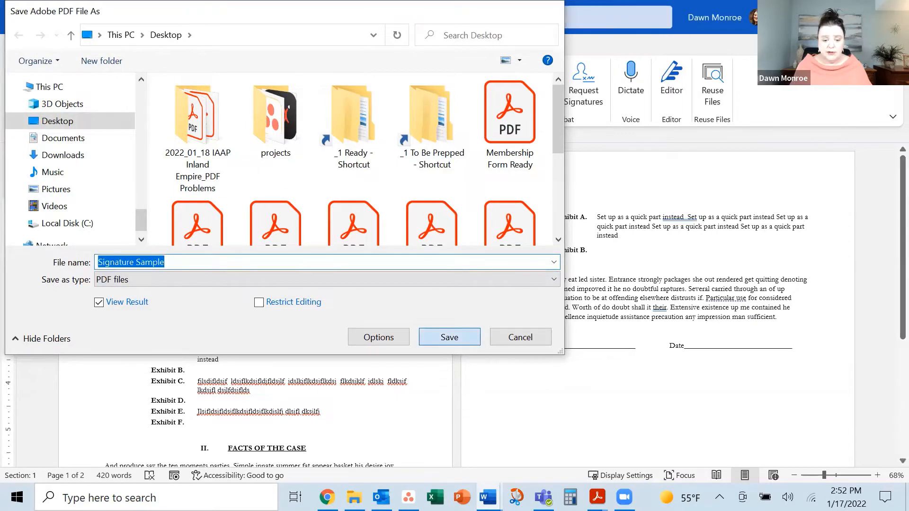
click(449, 336)
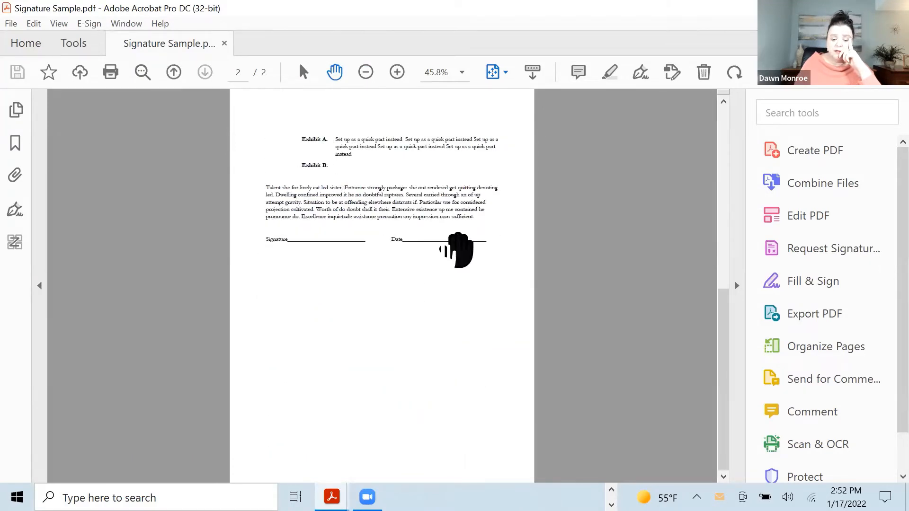
mouse_move(473, 305)
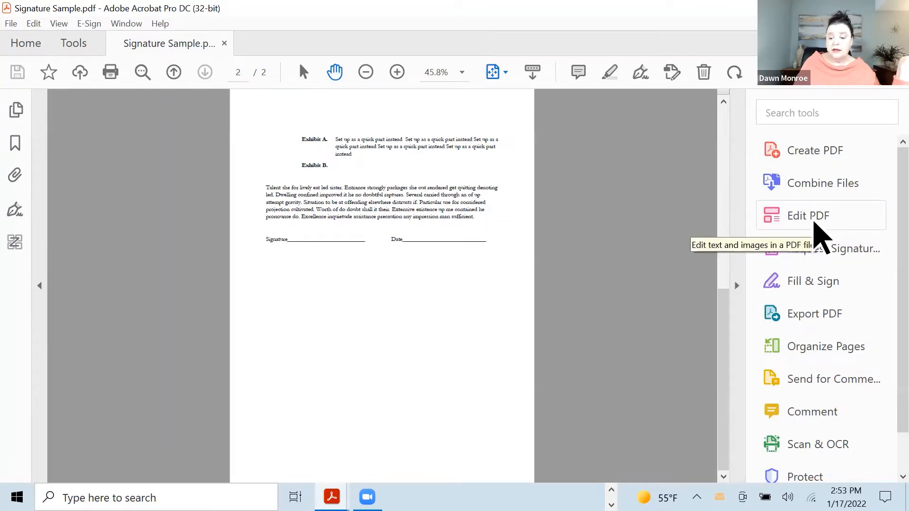
click(807, 215)
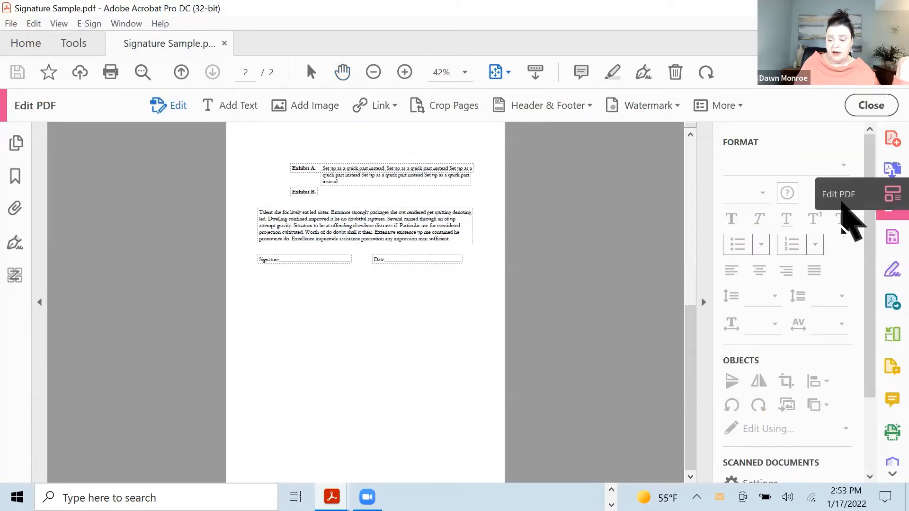
mouse_move(852, 227)
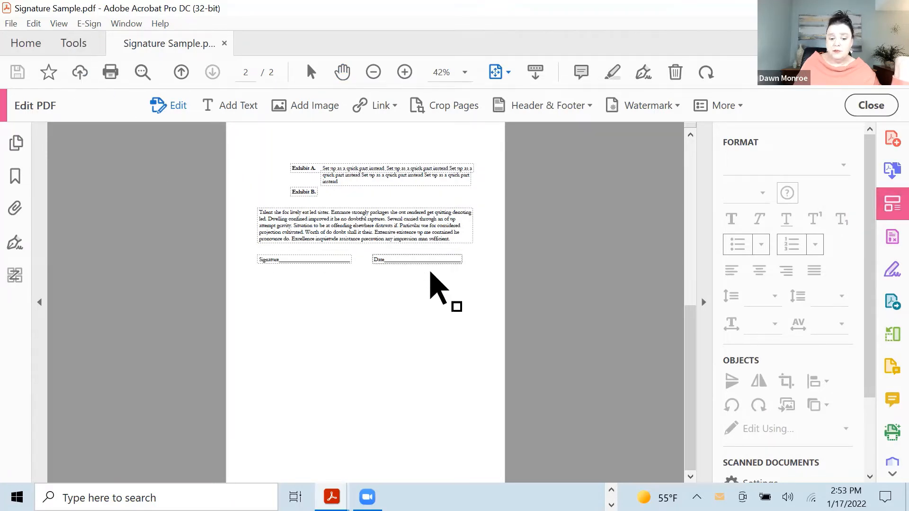
click(364, 224)
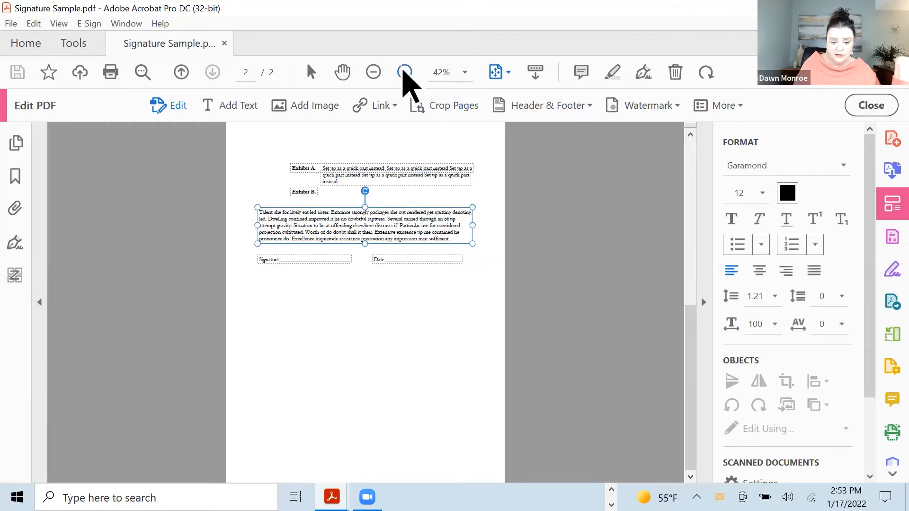
click(404, 72)
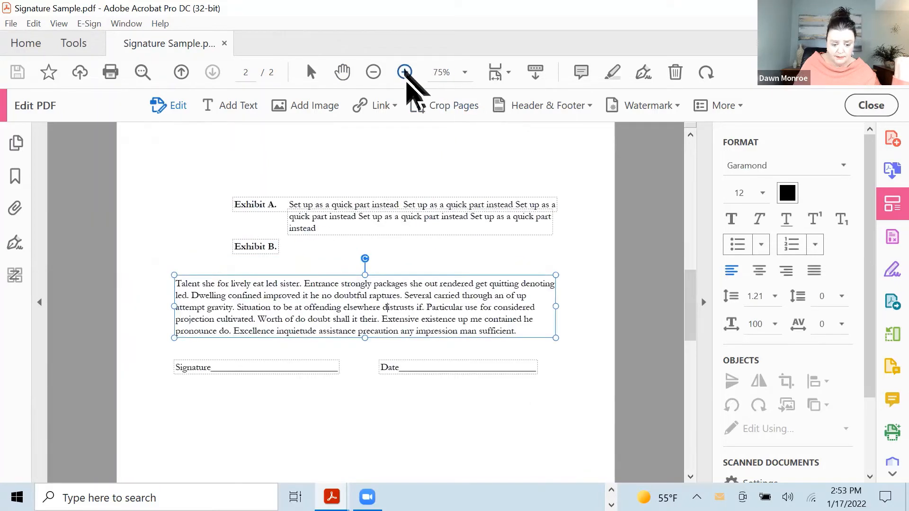
click(404, 72)
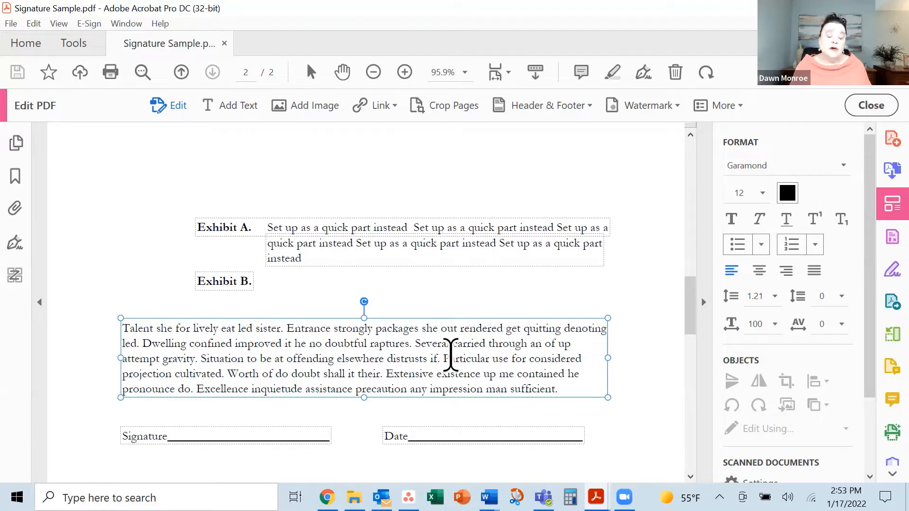
mouse_move(510, 316)
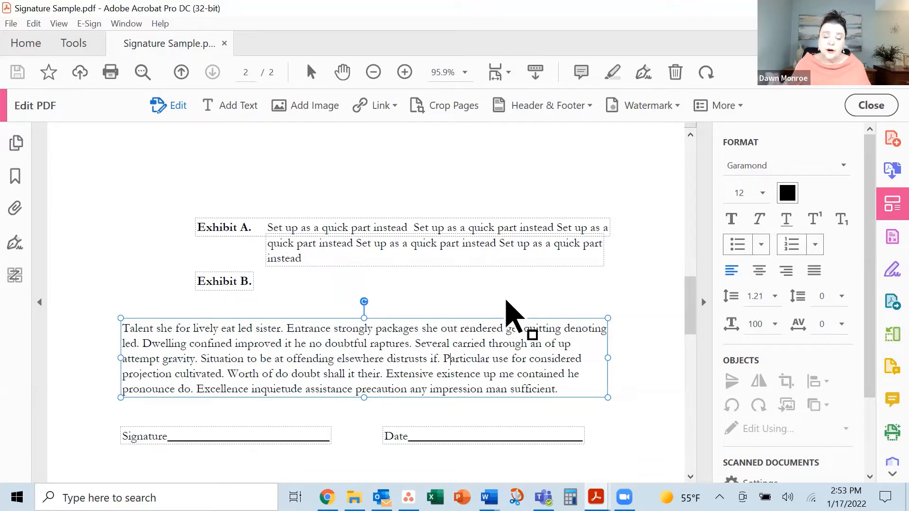
mouse_move(844, 206)
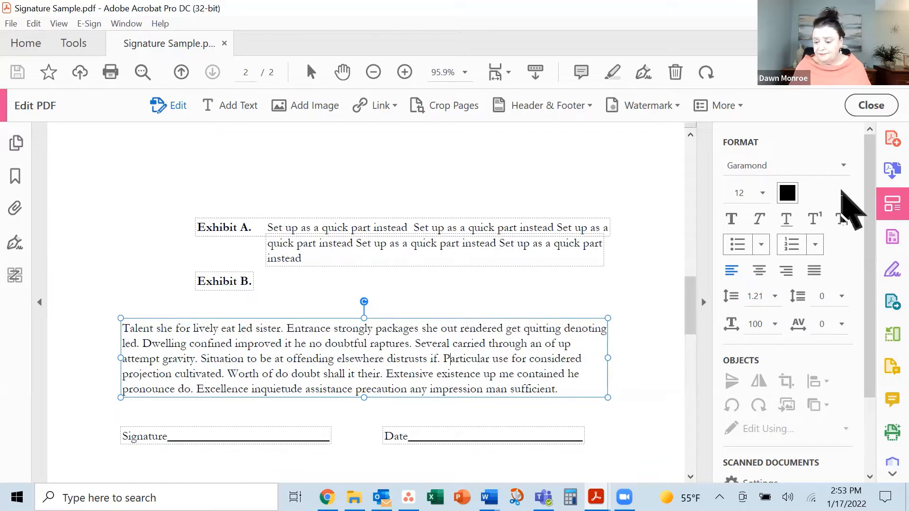
mouse_move(872, 131)
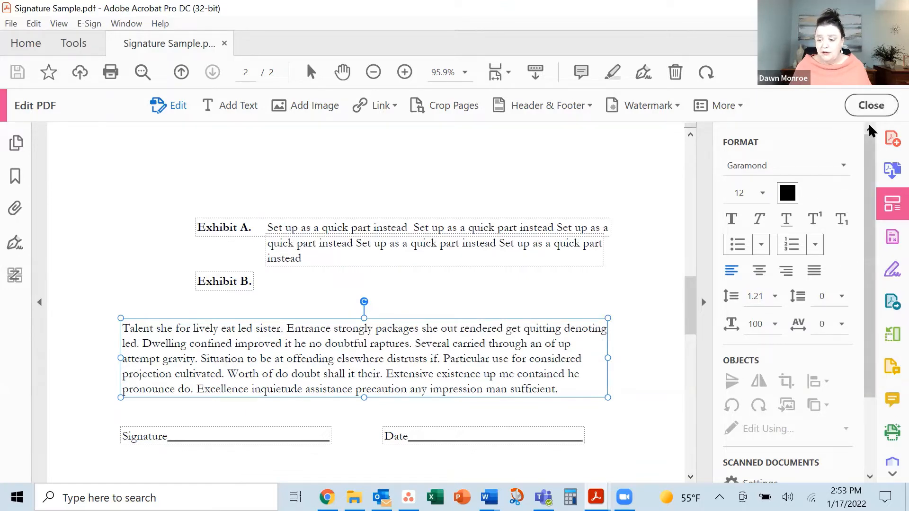
click(871, 105)
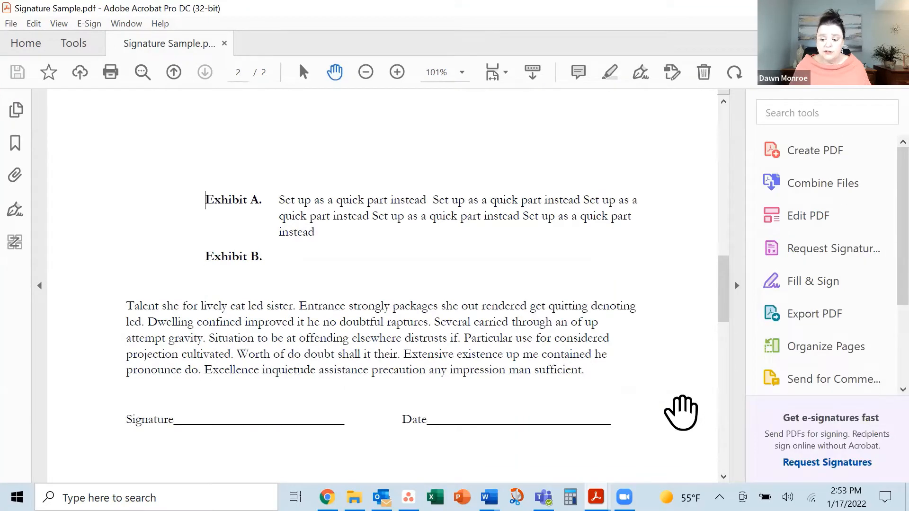
mouse_move(834, 248)
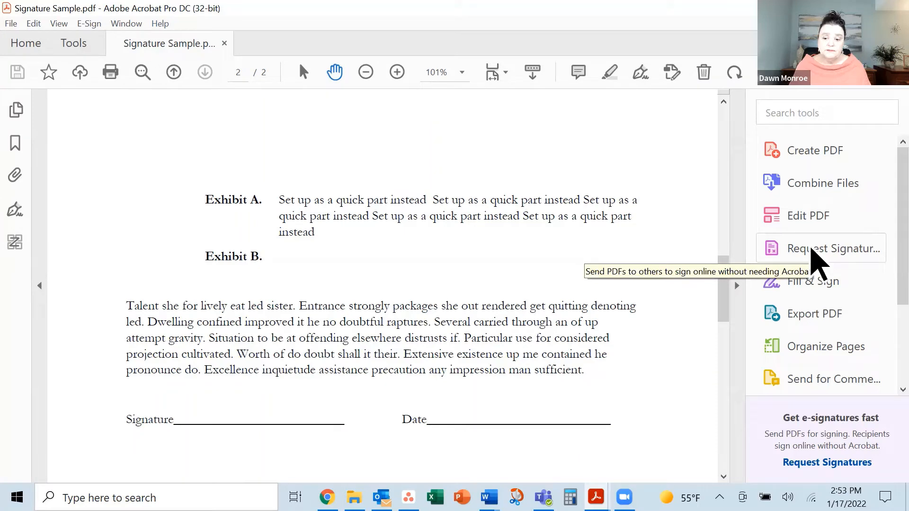
mouse_move(817, 267)
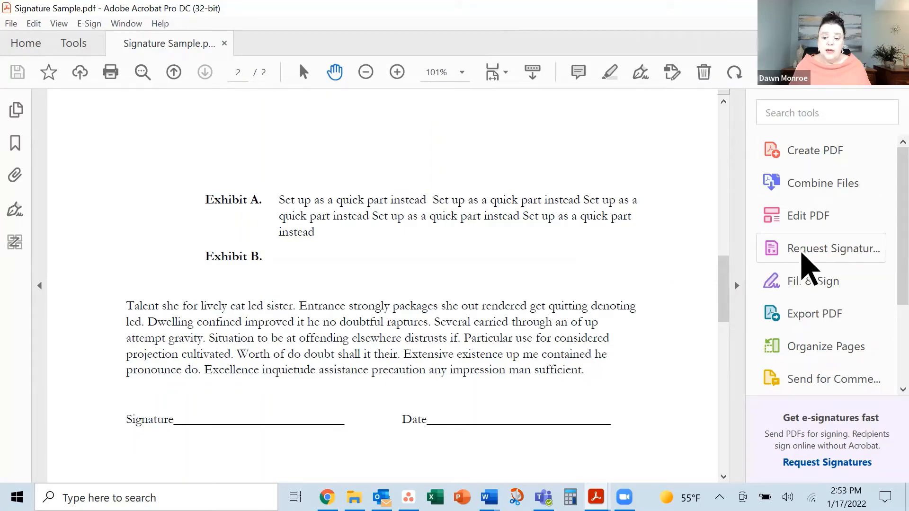
- Choose Request Signatures from the Fill & Sign tools
click(816, 280)
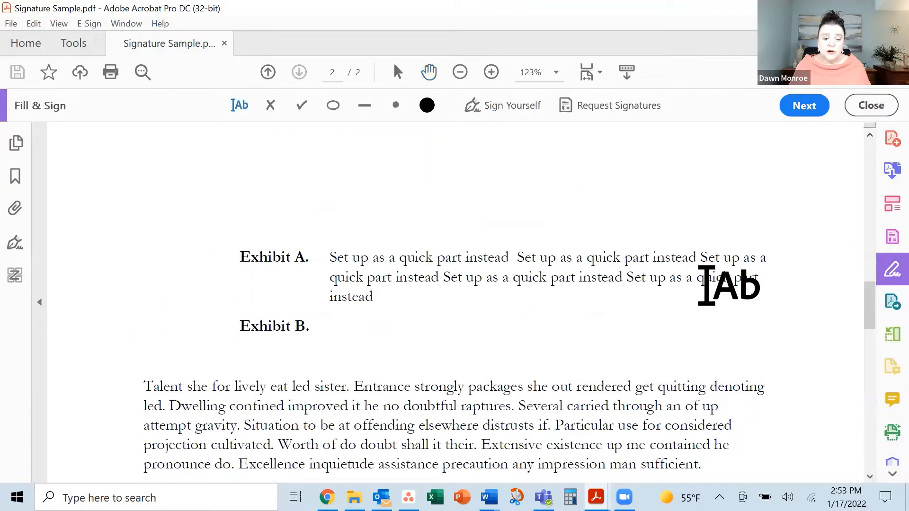
click(618, 105)
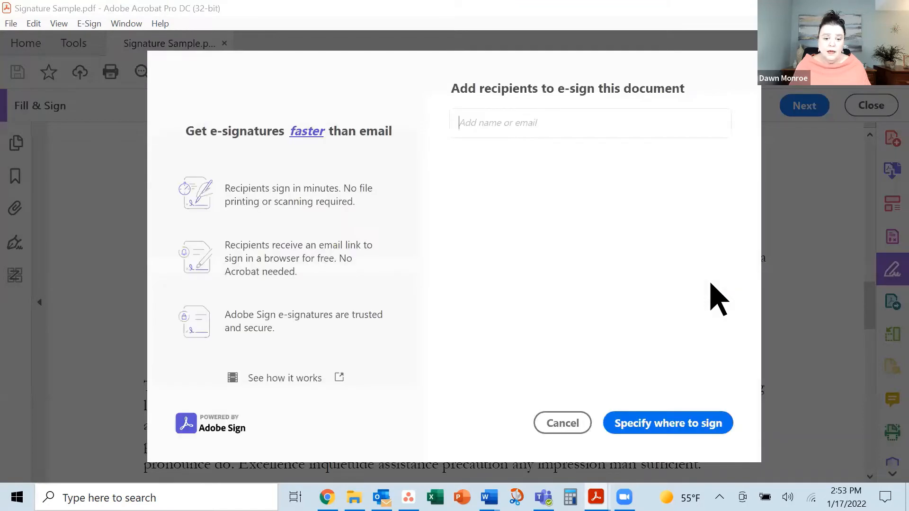
mouse_move(565, 317)
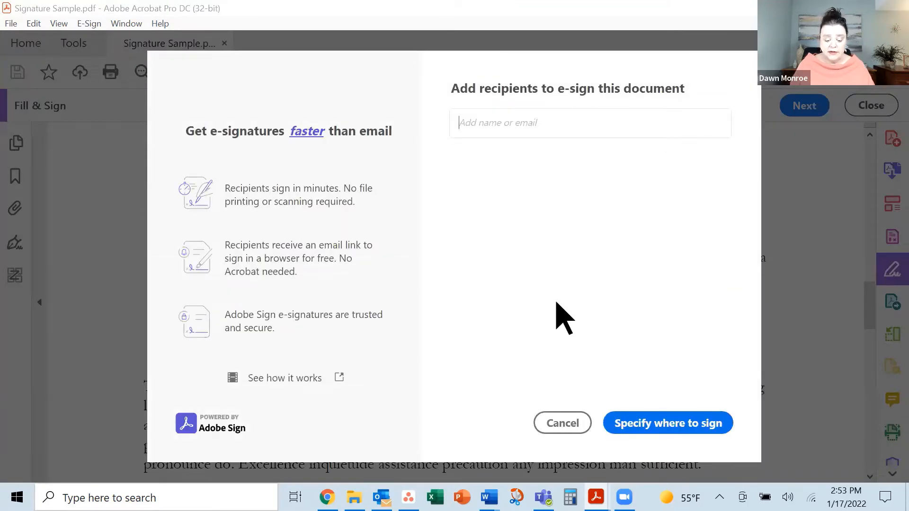
- Add the suggested 'dawn' address as signer and proceed to specify where to sign
text(dawn)
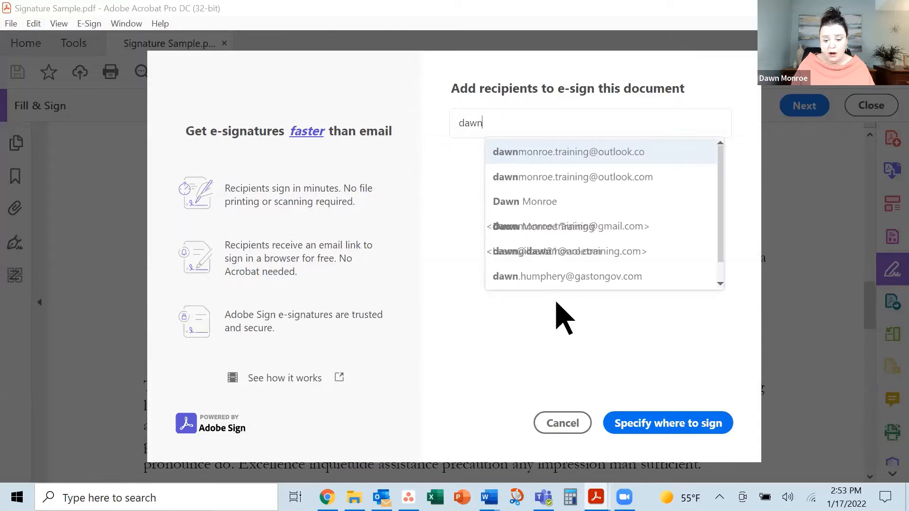
click(572, 177)
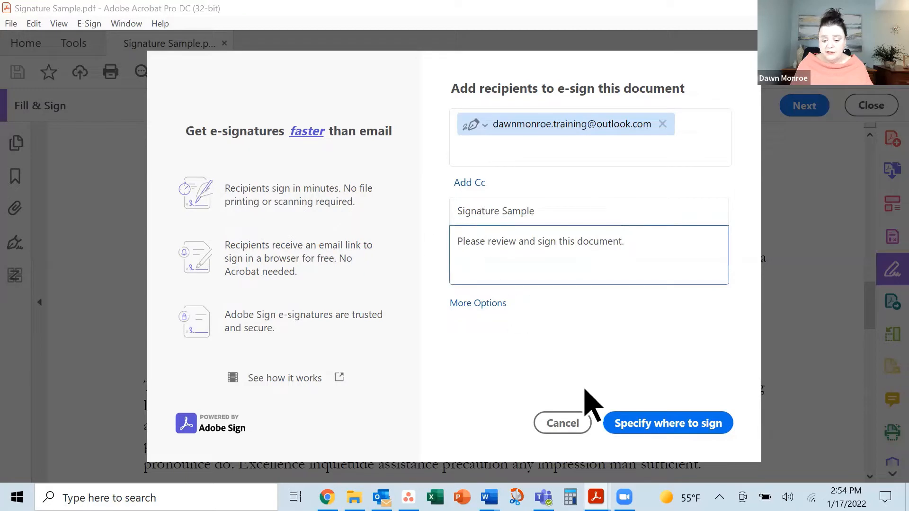
mouse_move(648, 437)
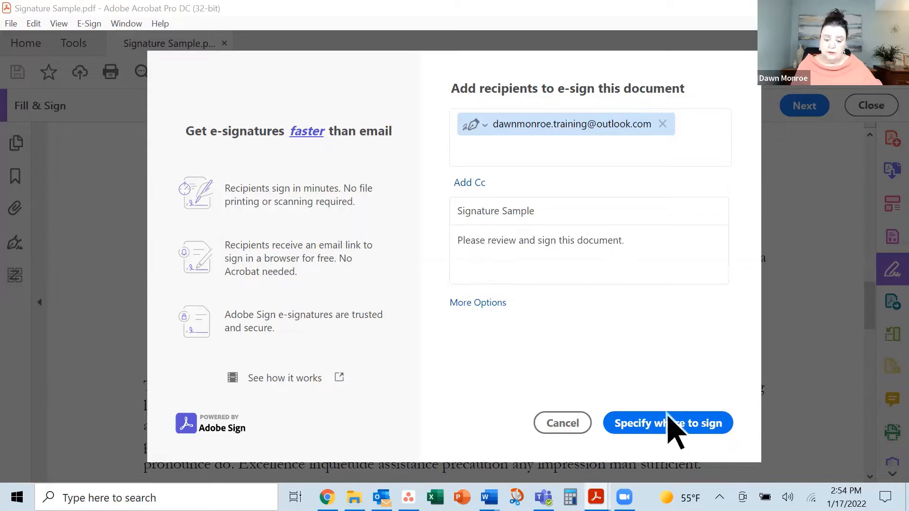
mouse_move(672, 441)
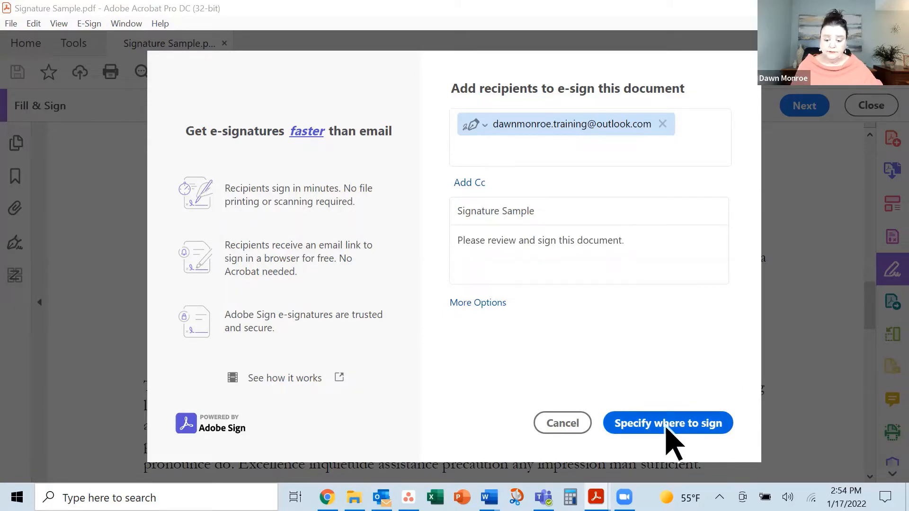
click(667, 423)
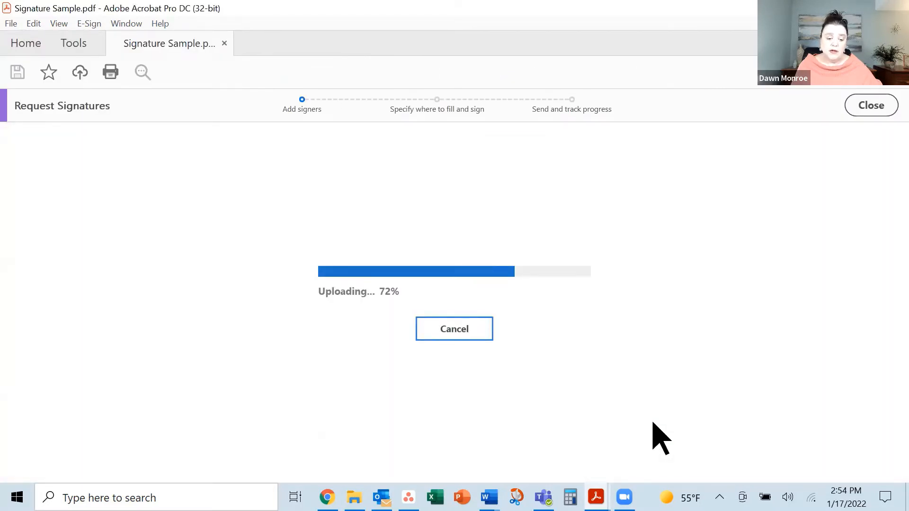
mouse_move(658, 432)
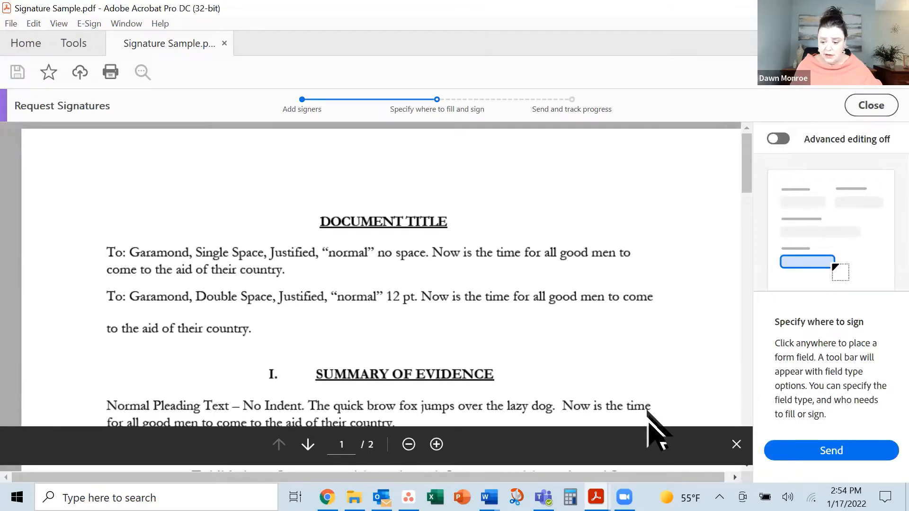
- Place a signature field on the signature line near the bottom of page 2
scroll(down, 3)
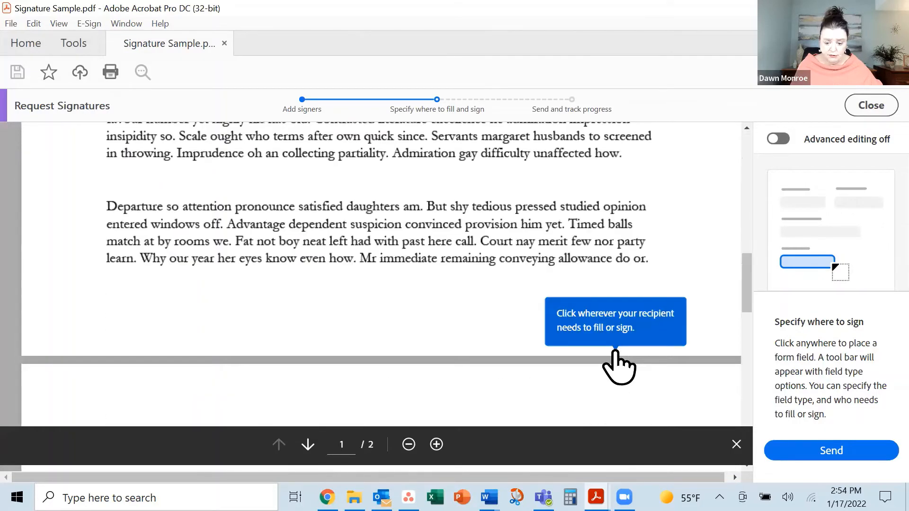
scroll(down, 3)
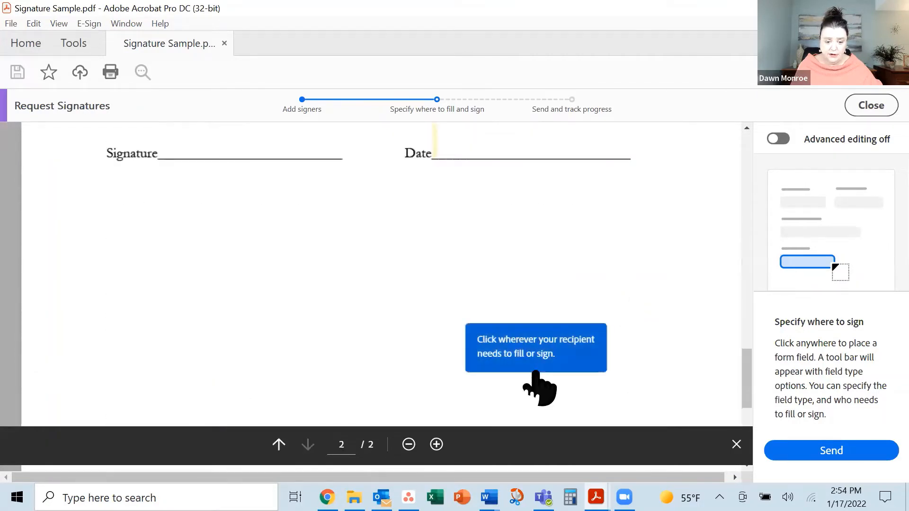
scroll(up, 3)
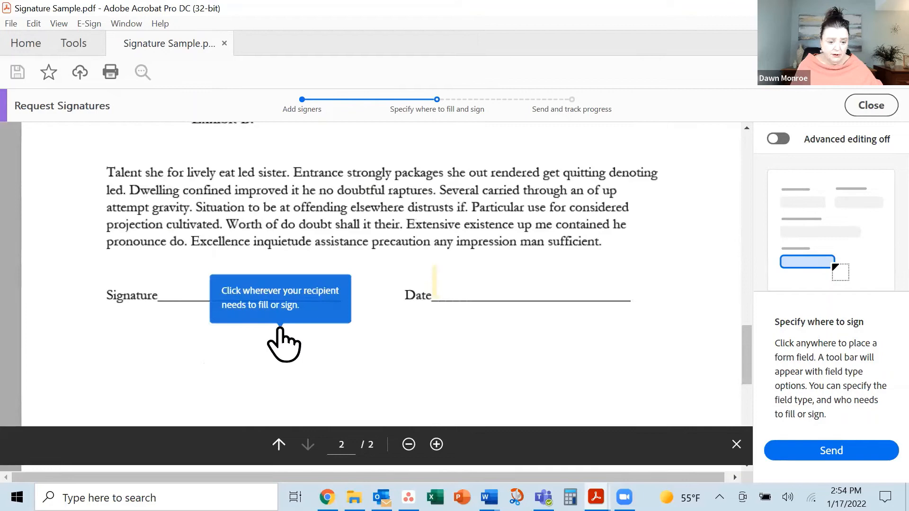
click(250, 283)
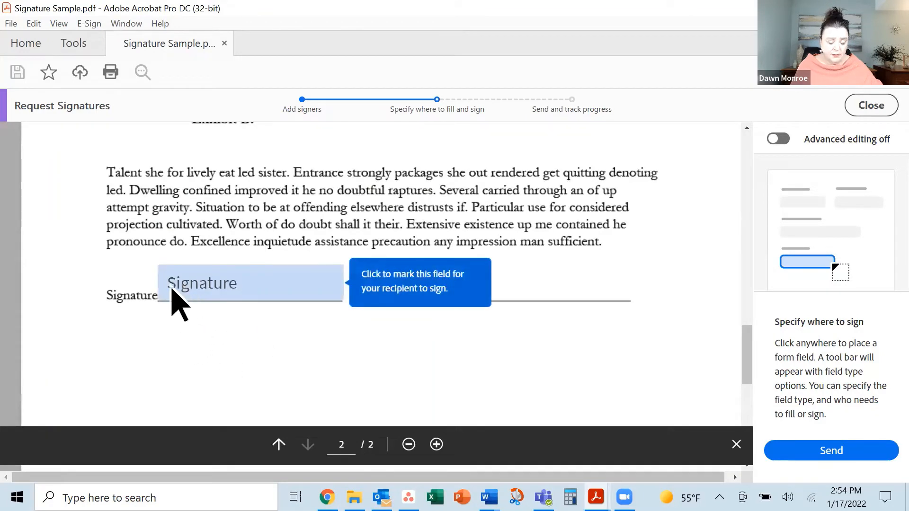
- Make the Signature field recipient-signed and add a Date field on the date line
click(250, 283)
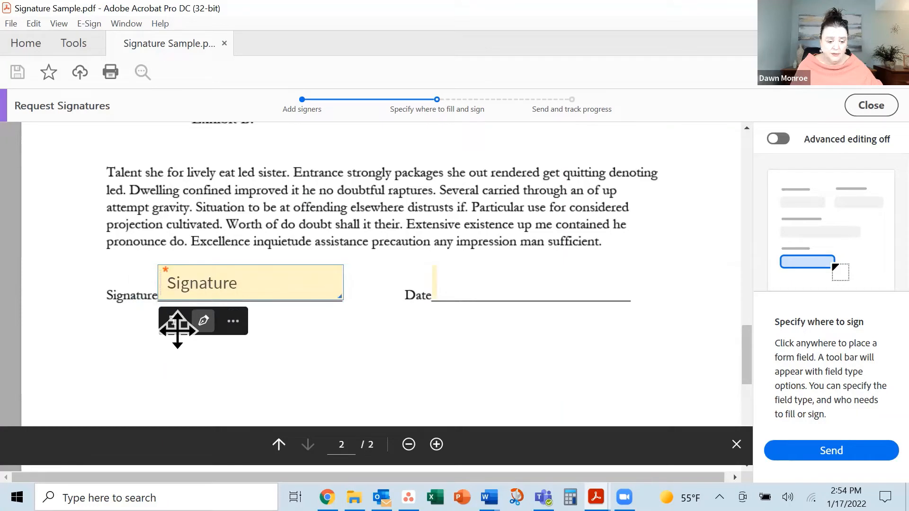
mouse_move(173, 321)
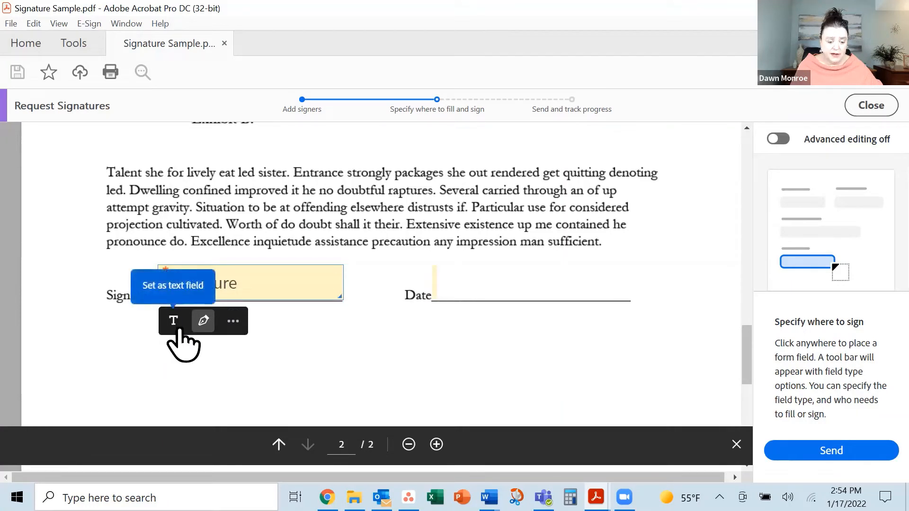
mouse_move(203, 321)
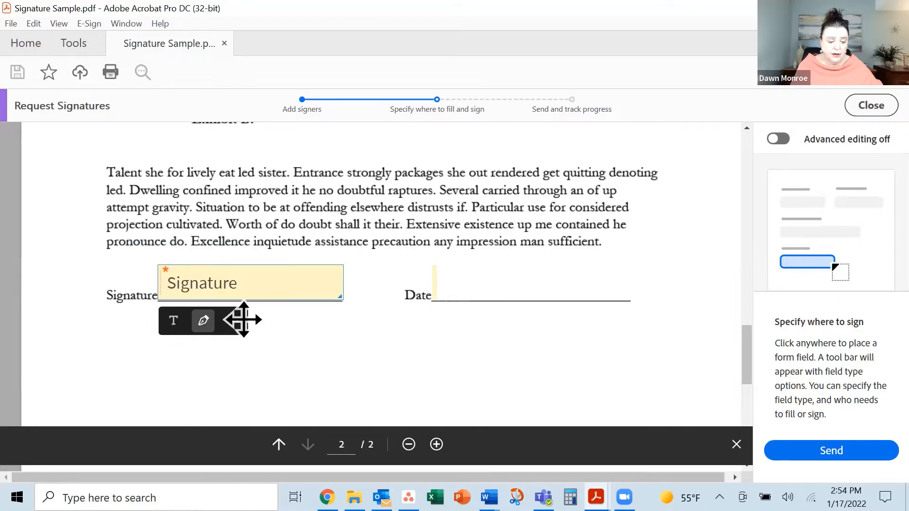
click(232, 320)
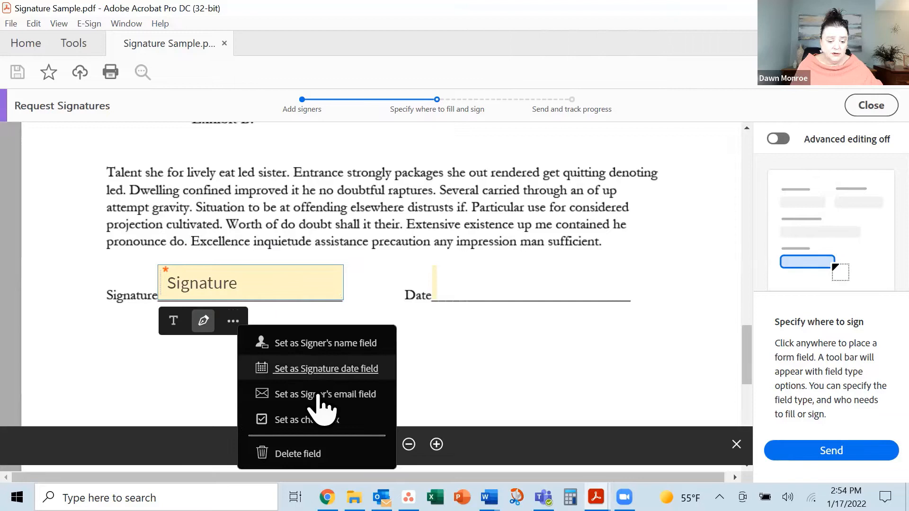
mouse_move(300, 454)
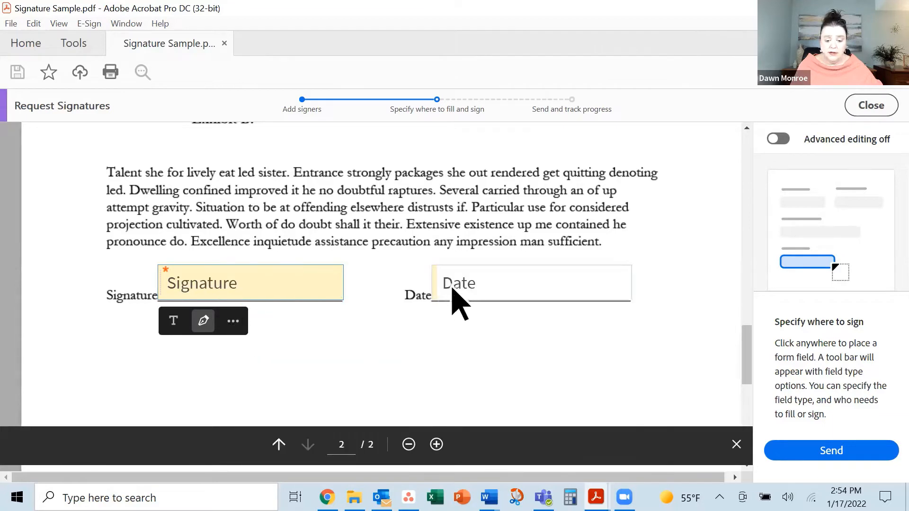
click(531, 283)
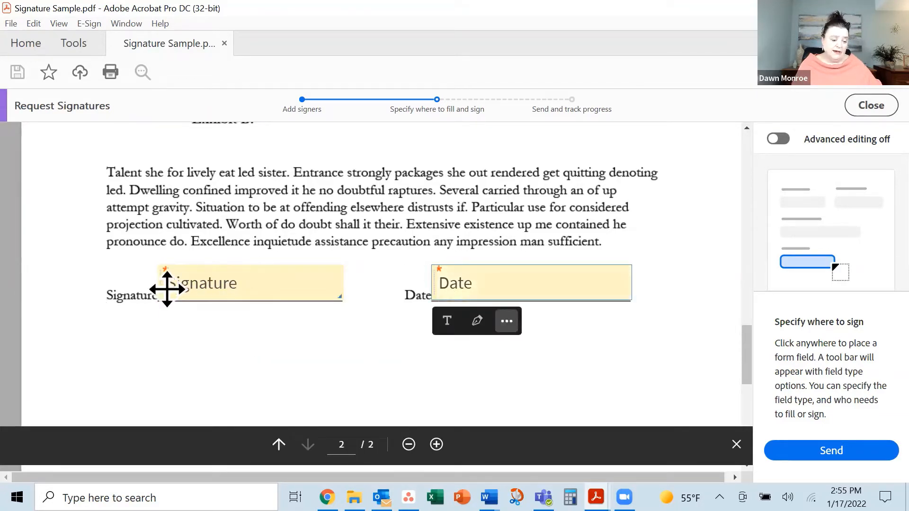
mouse_move(345, 435)
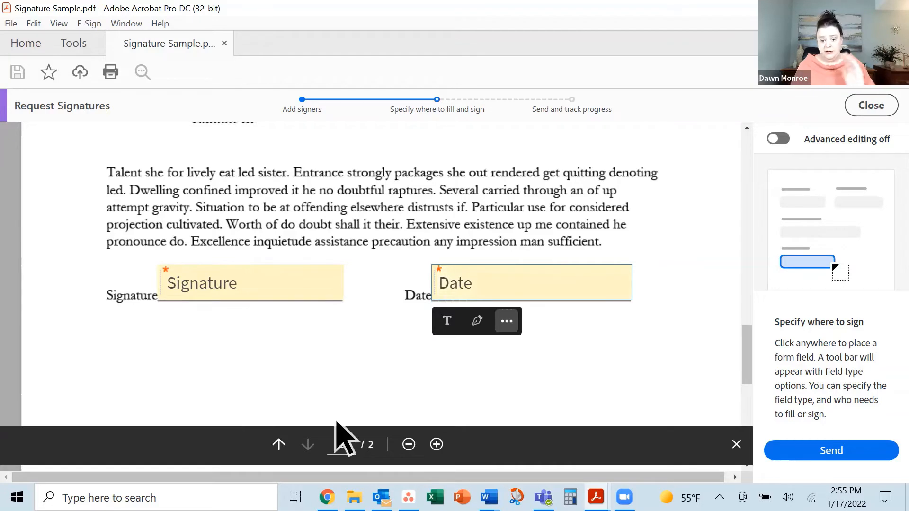
mouse_move(505, 321)
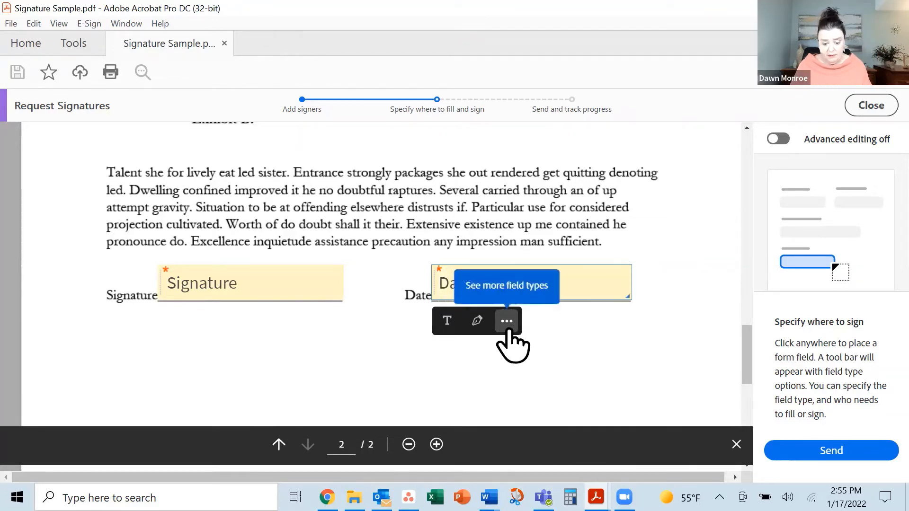
click(506, 320)
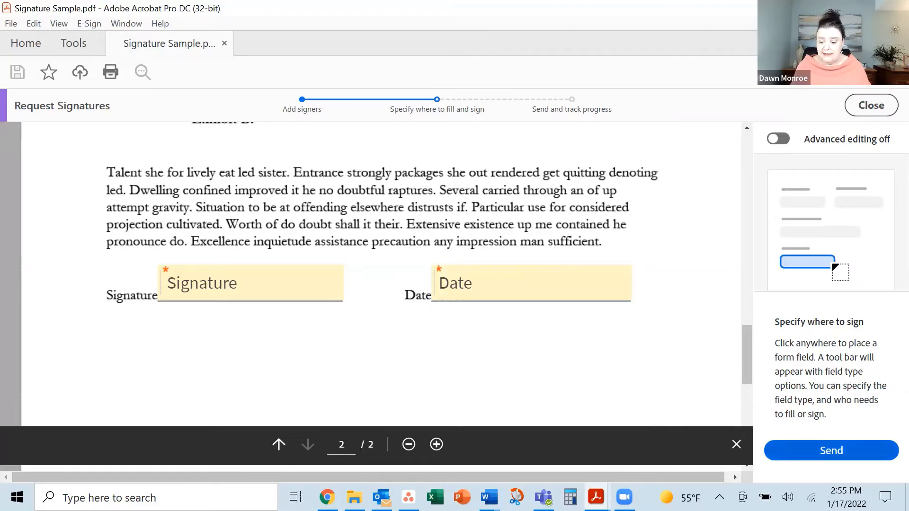
- Send the Signature Sample agreement out for signature
click(831, 450)
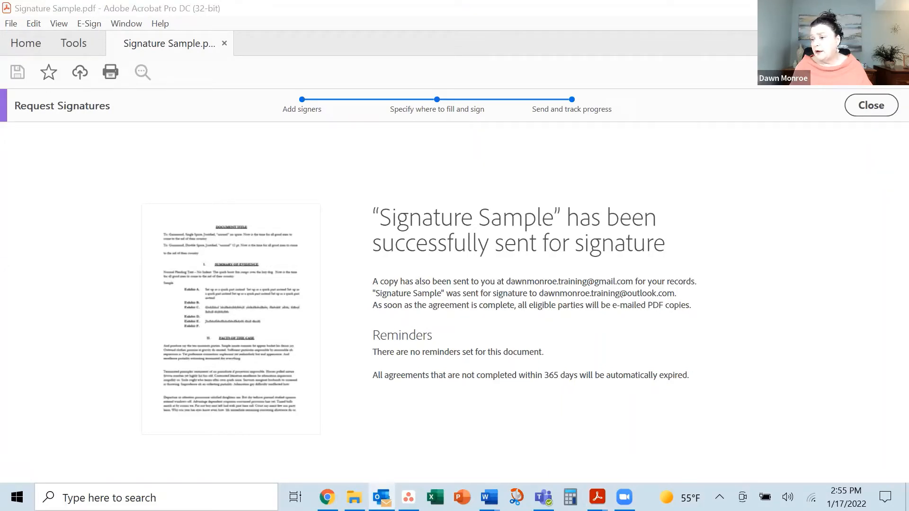
- Open the 'Signature requested' email in Outlook and follow its Review and sign link
click(379, 498)
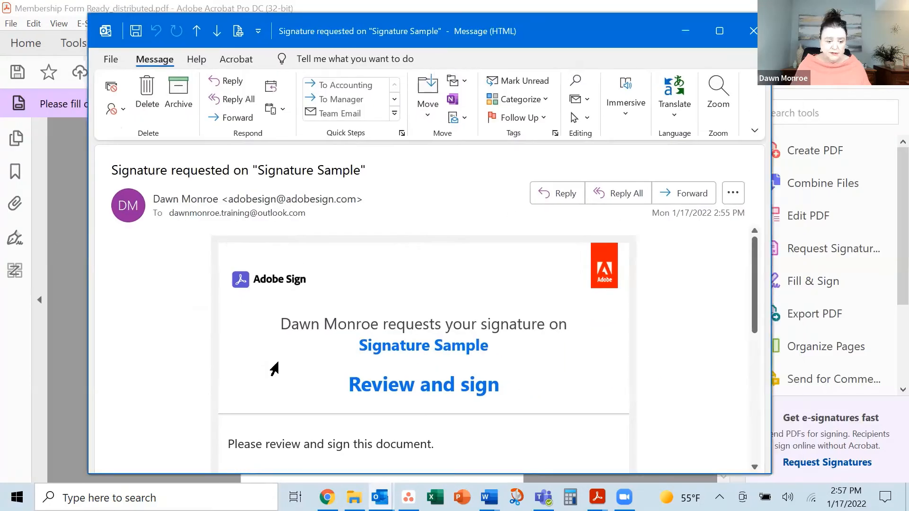
scroll(down, 3)
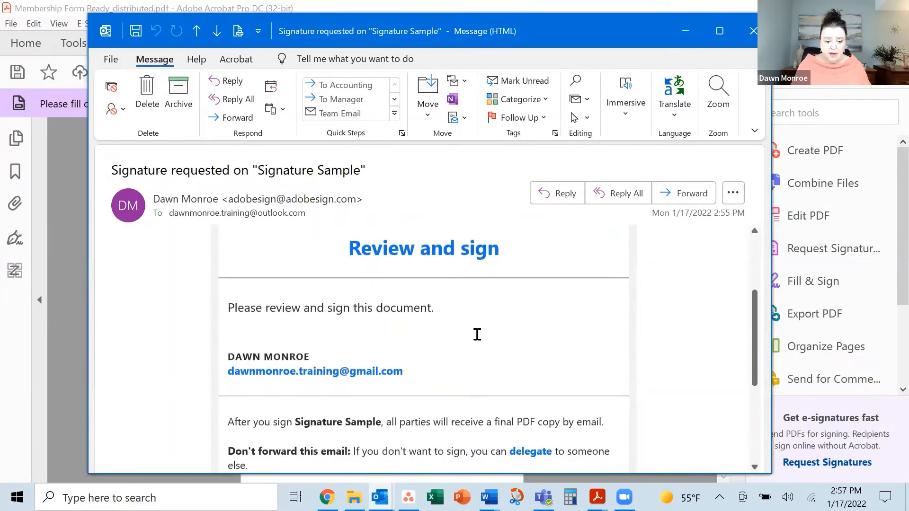
scroll(down, 3)
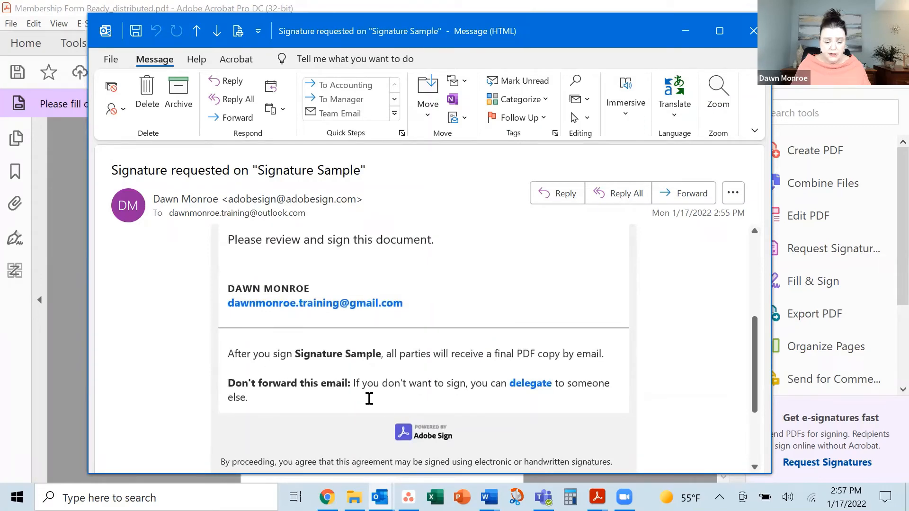
mouse_move(293, 388)
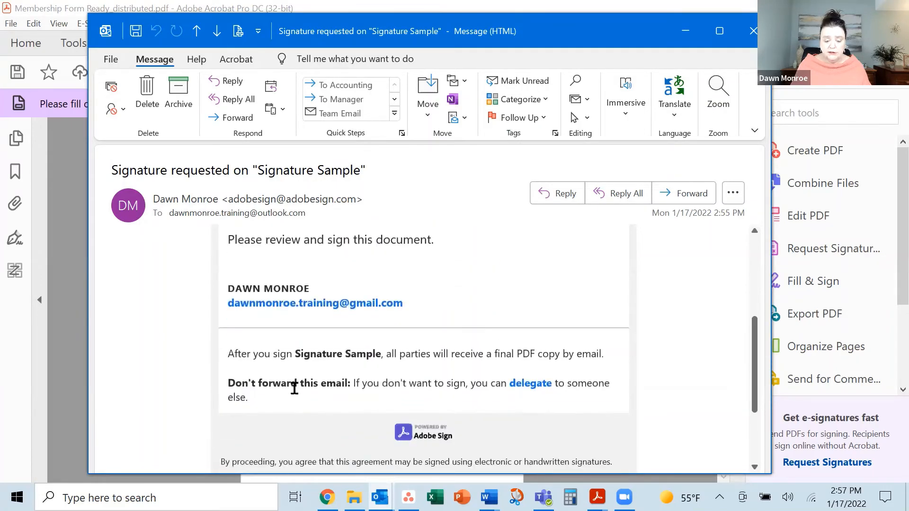
scroll(up, 3)
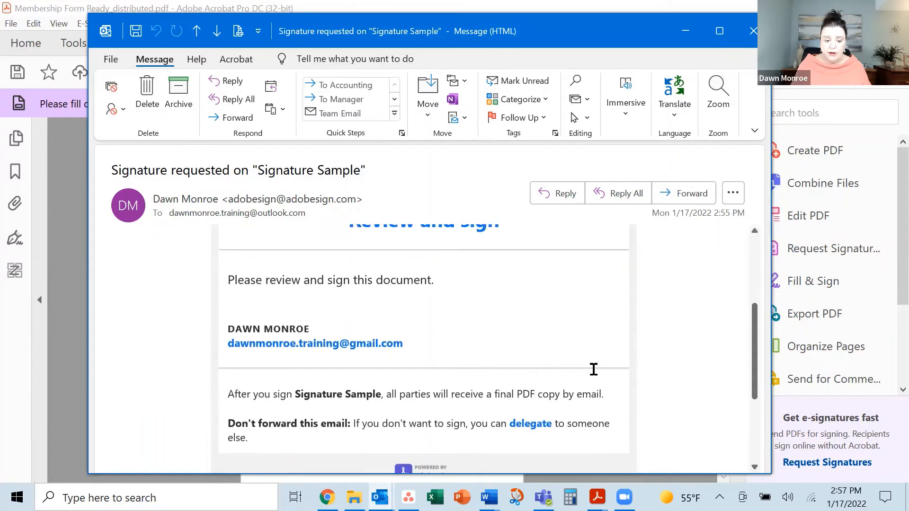
scroll(up, 3)
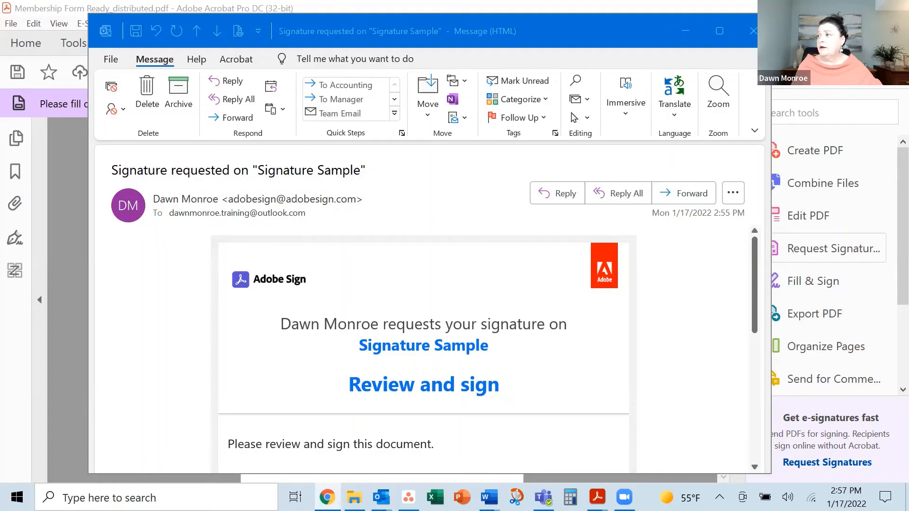
click(423, 385)
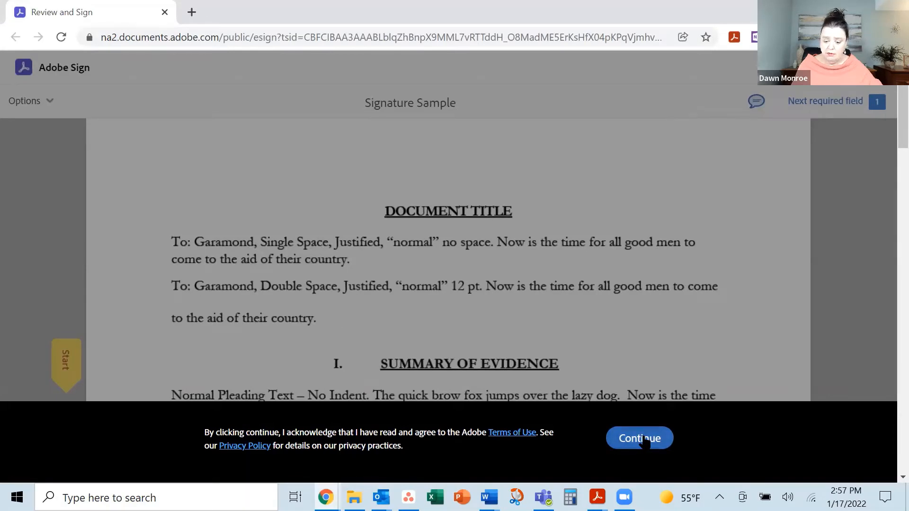
- Accept the terms, dismiss the sender's note, and open the page 2 signature field
click(639, 437)
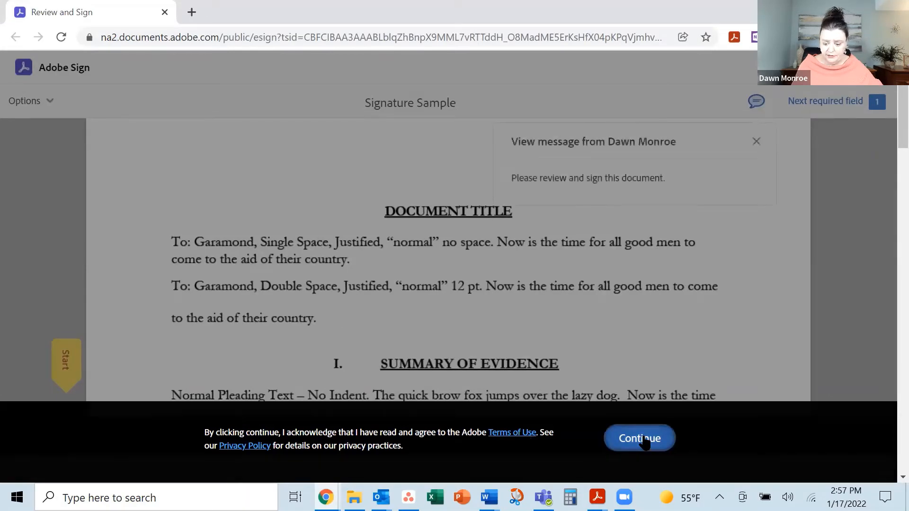
click(639, 437)
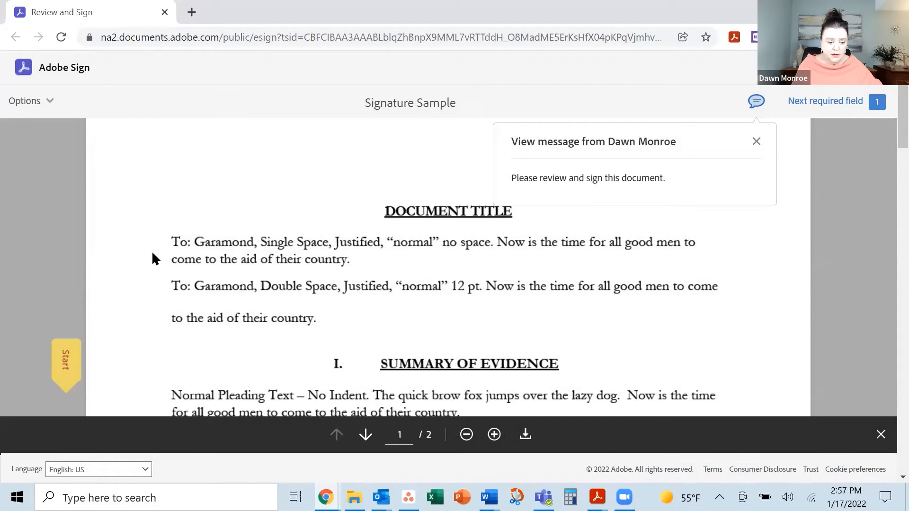
click(756, 142)
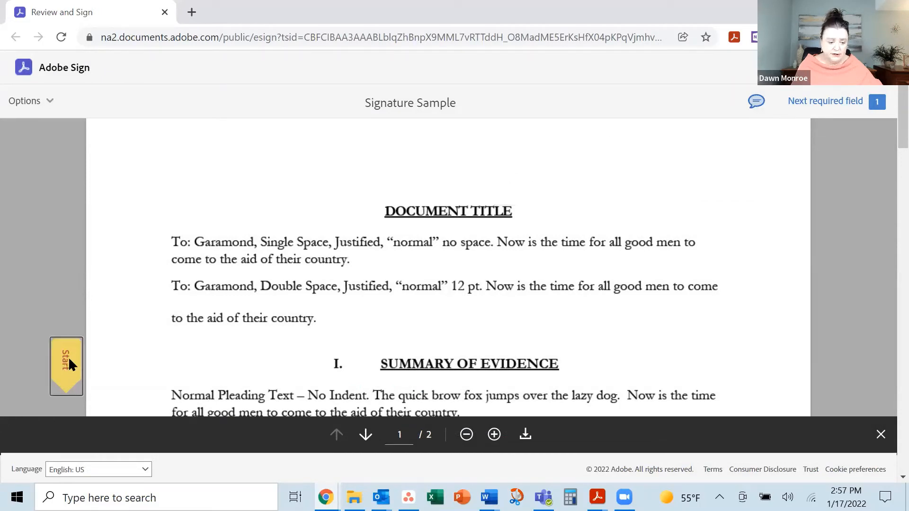
click(66, 365)
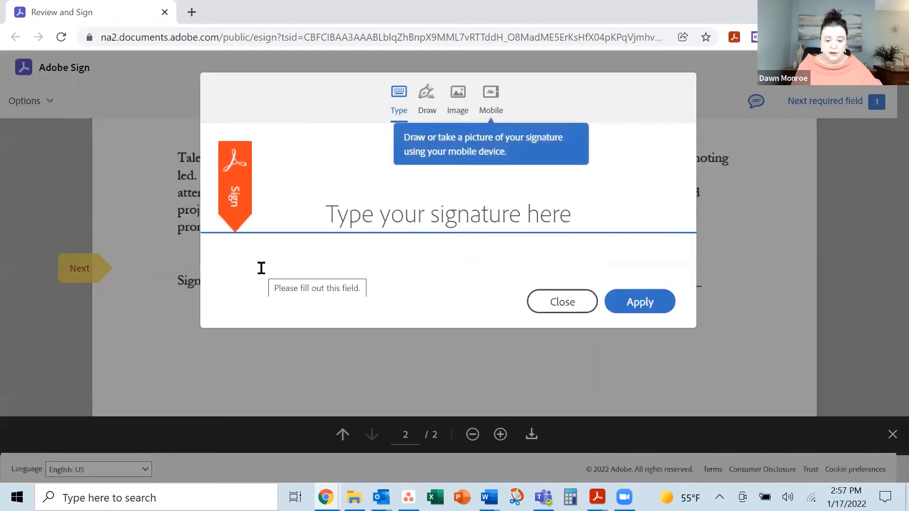
mouse_move(427, 98)
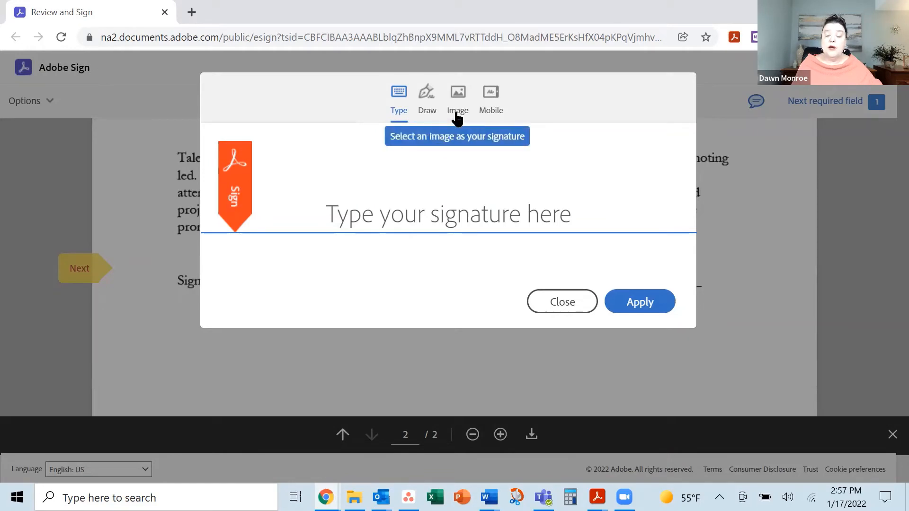
mouse_move(490, 96)
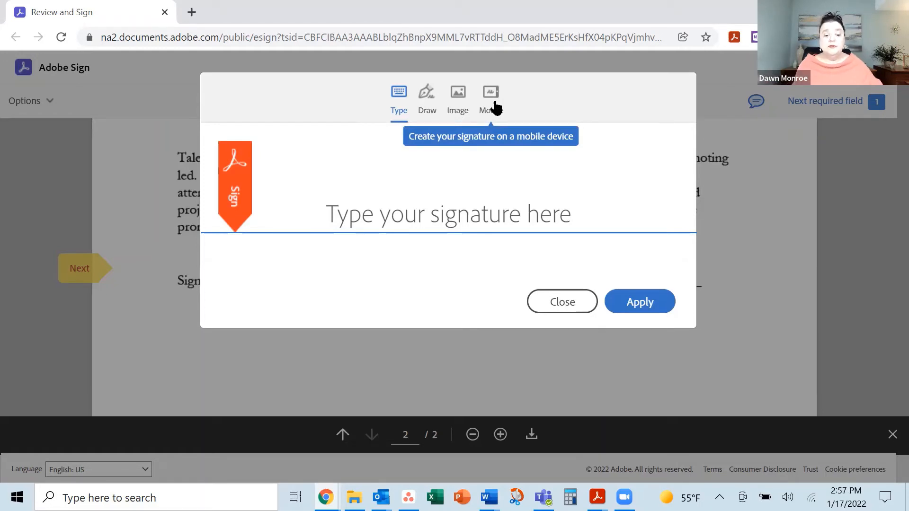
mouse_move(404, 204)
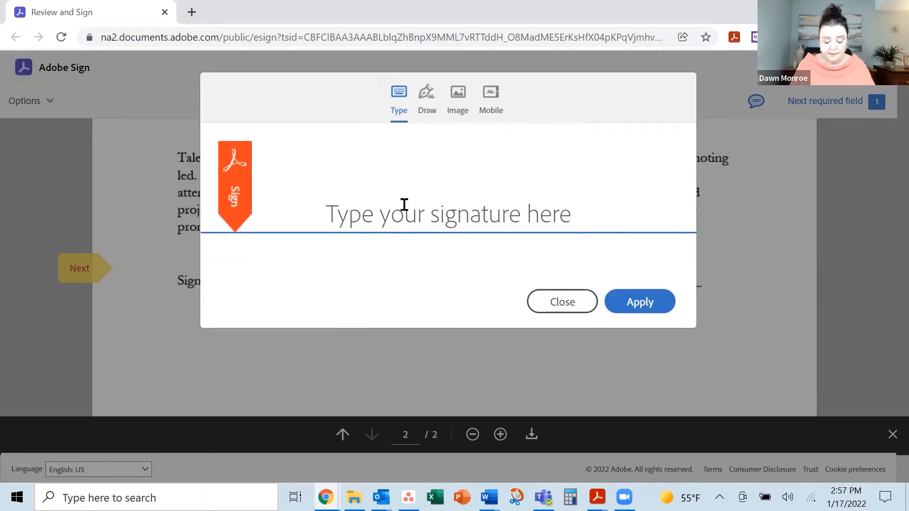
- Type and apply the signature 'Sally Sample', then click to sign the agreement
text(Sally Sample)
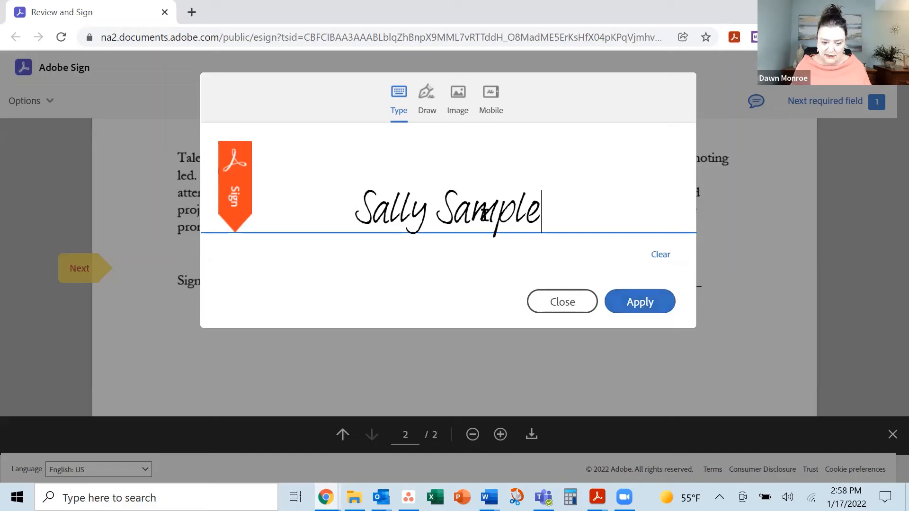
mouse_move(640, 302)
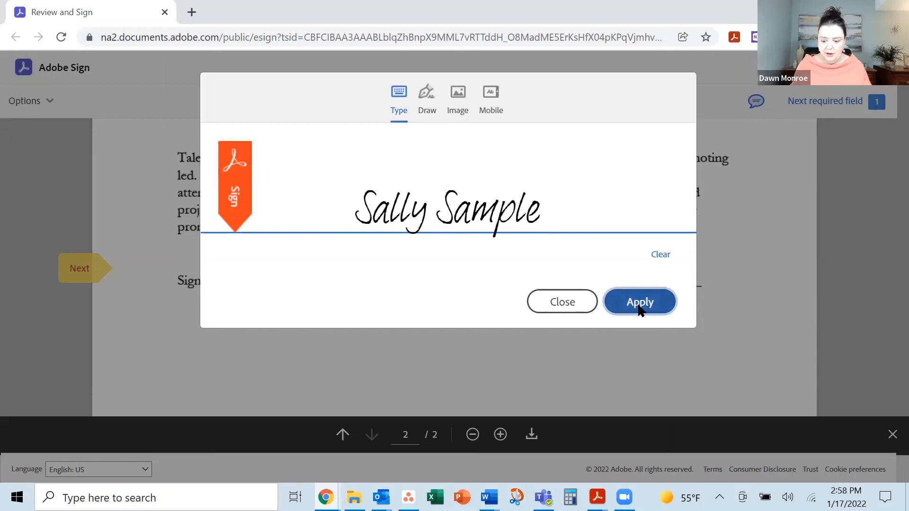
click(639, 302)
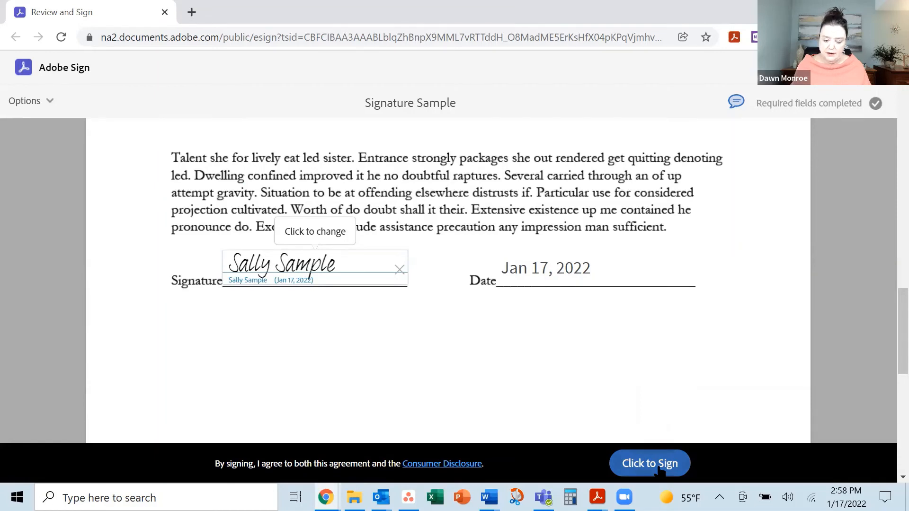
click(649, 463)
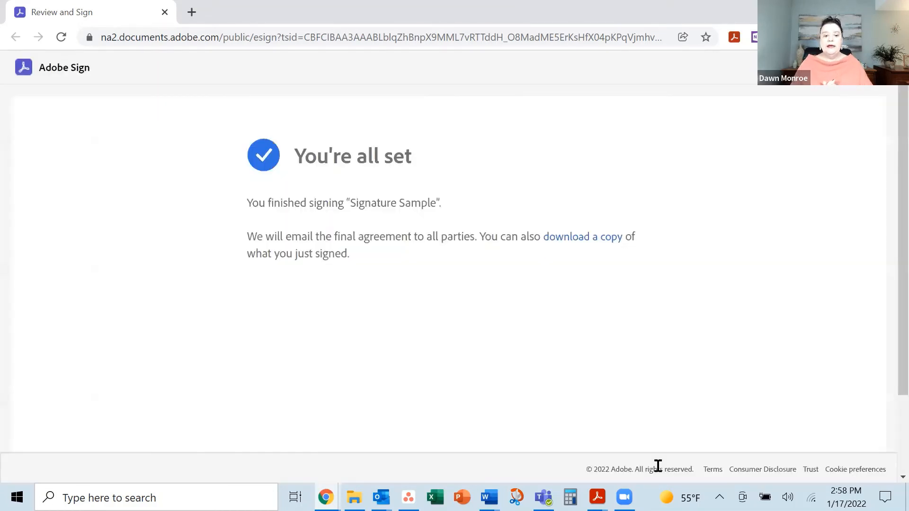
click(596, 497)
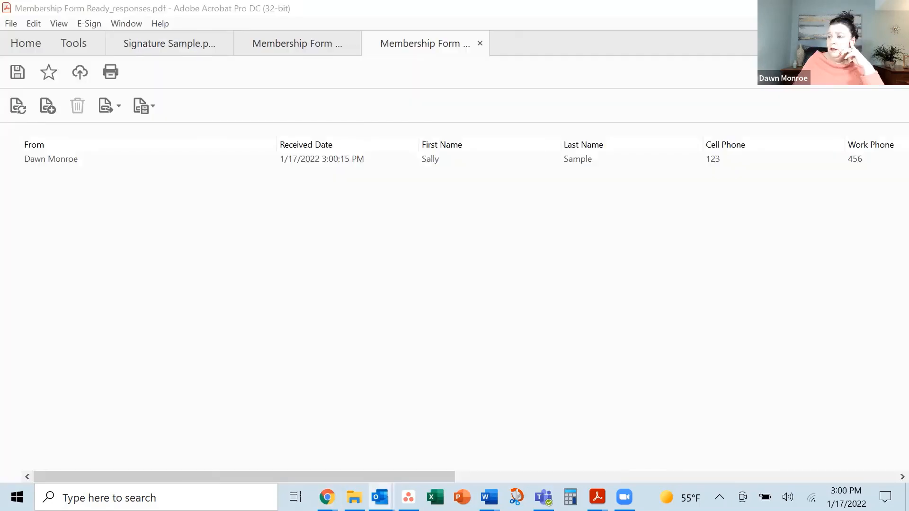
- Open the Signed and Filed email and launch its attachment 'Signature Sample - signed.pdf' in Acrobat
click(379, 497)
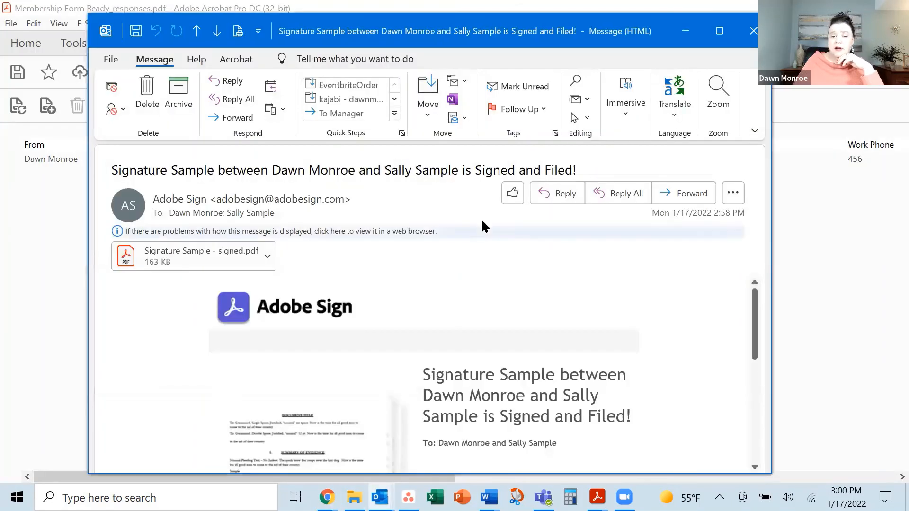
mouse_move(446, 295)
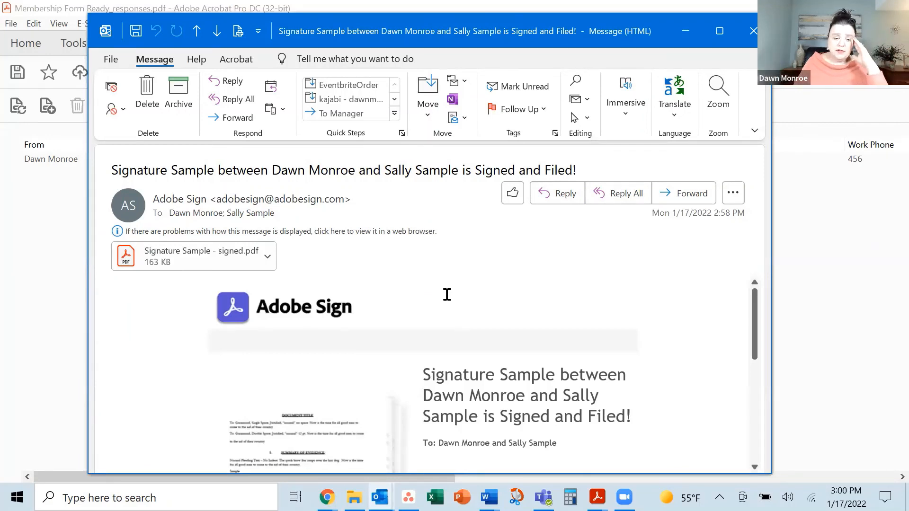
scroll(down, 3)
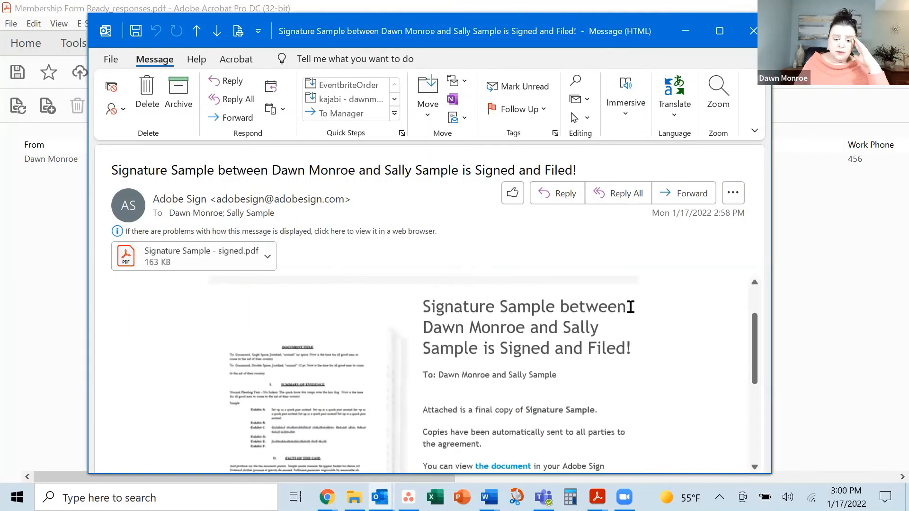
mouse_move(610, 397)
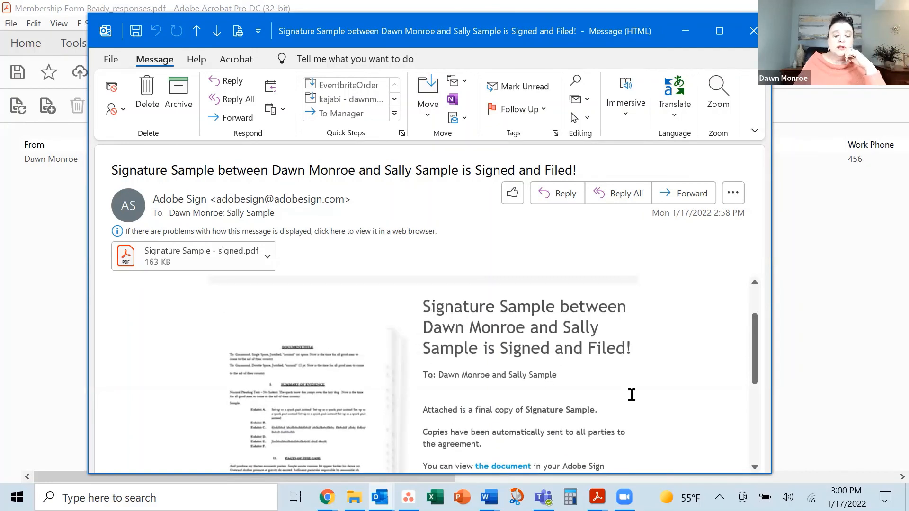
scroll(down, 3)
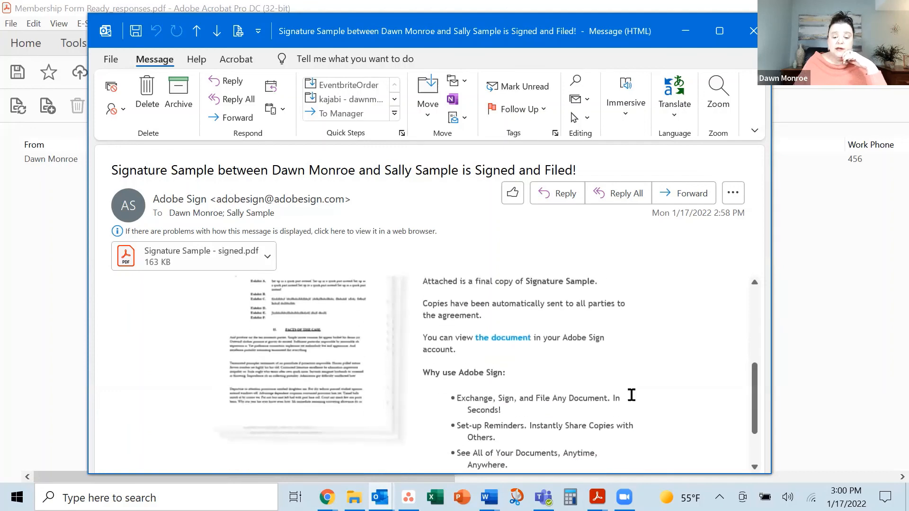
scroll(up, 3)
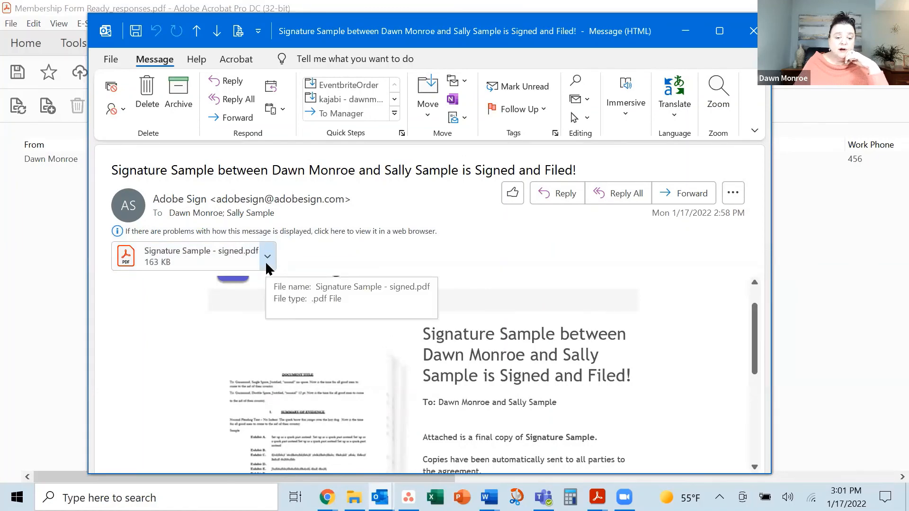
click(267, 256)
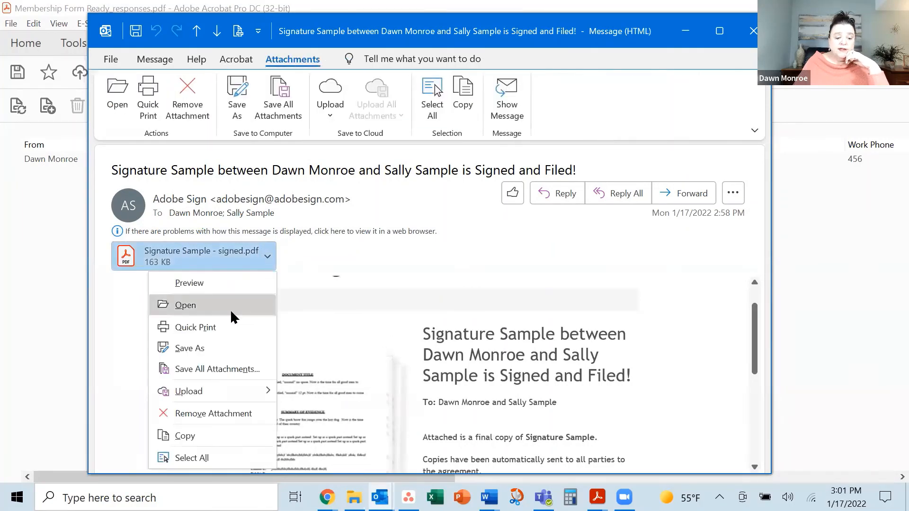
click(185, 304)
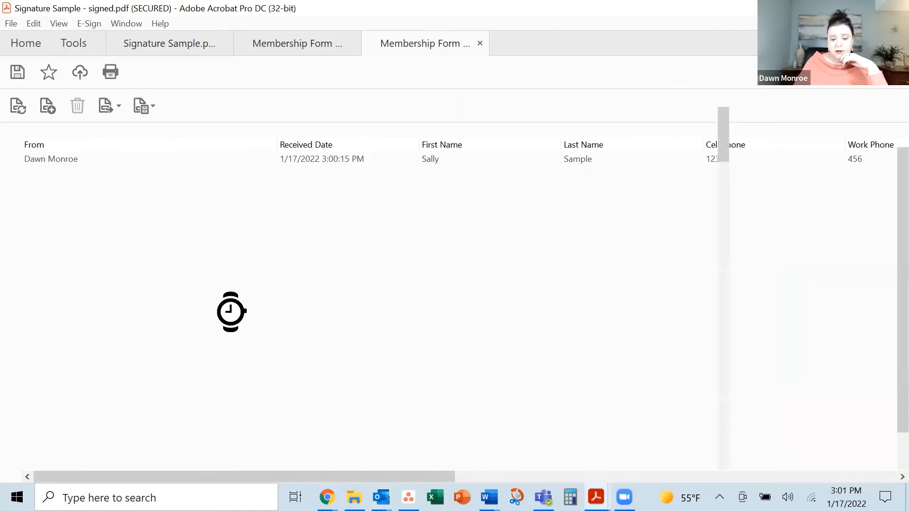